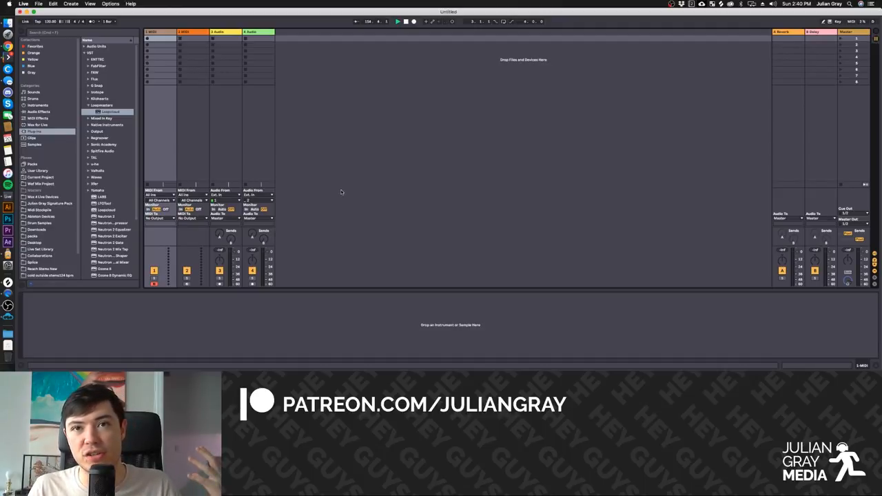
pyautogui.moveTo(337, 201)
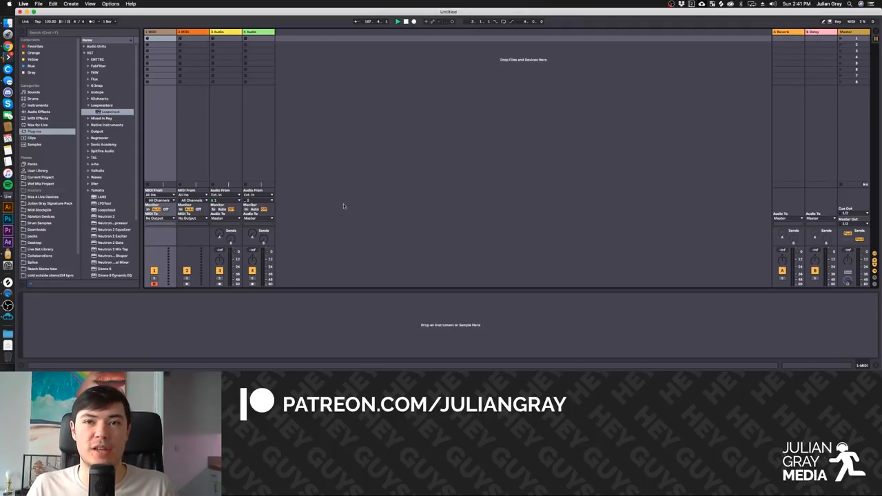
pyautogui.moveTo(33, 310)
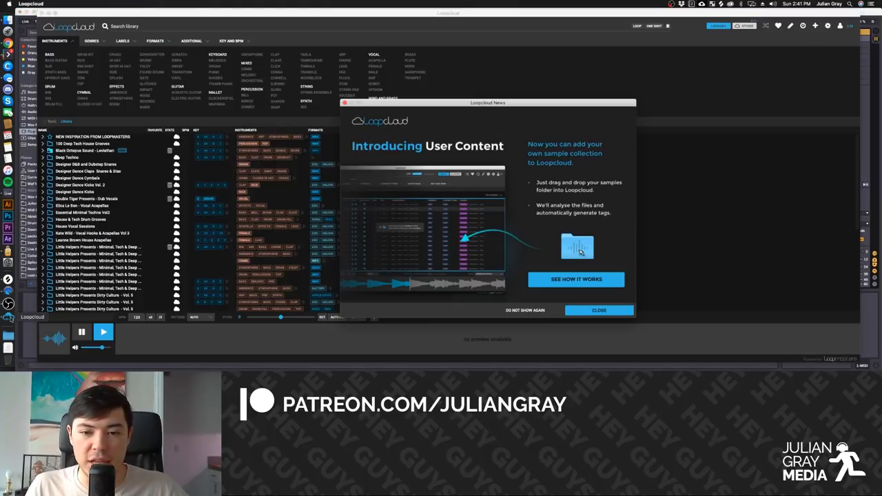
# Move the 'Introducing User Content' notice further left over the library
pyautogui.moveTo(487, 102); pyautogui.dragTo(416, 106)
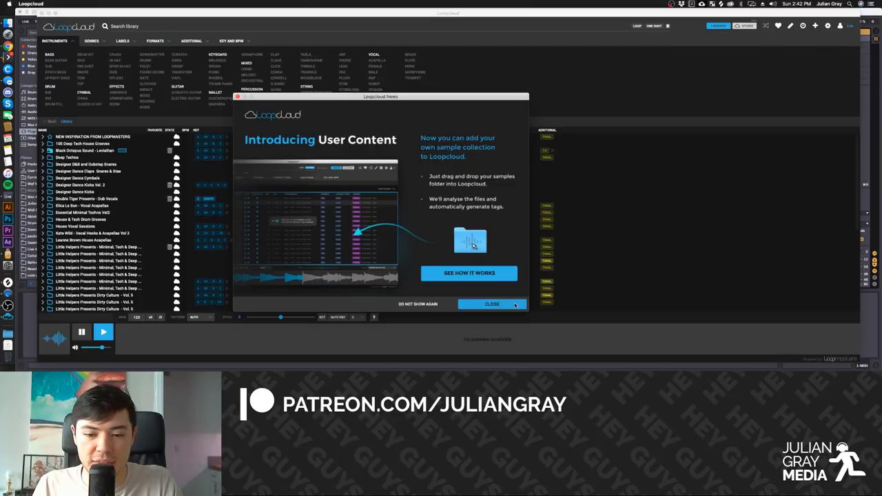
# Dismiss the User Content notice and expand the Black Octopus Sound Leviathan pack into its Drums, FX and Loops folders
pyautogui.click(491, 304)
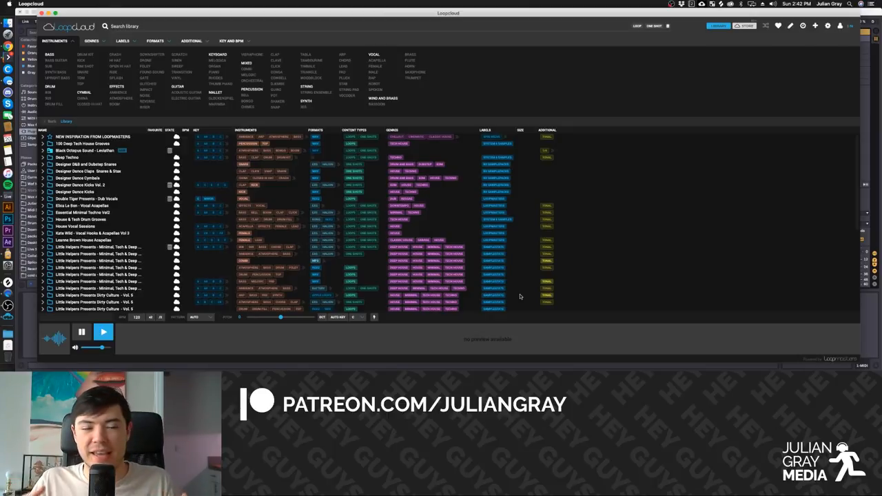
pyautogui.moveTo(706, 207)
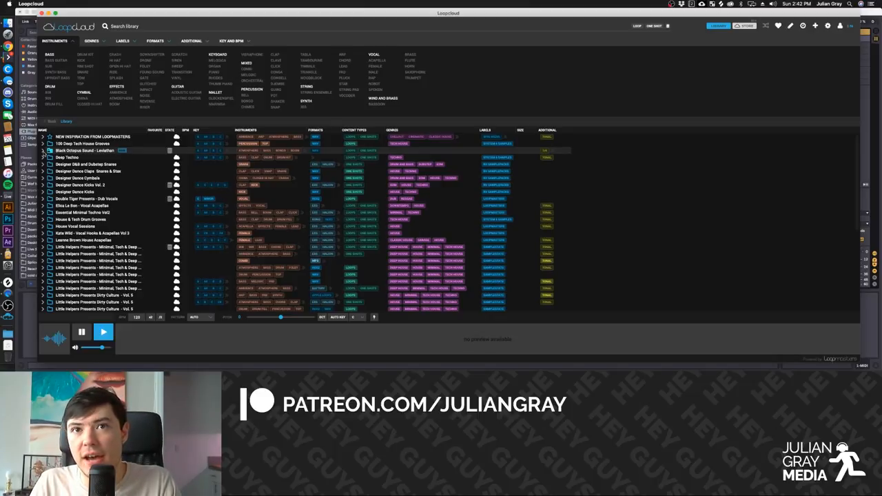
pyautogui.click(43, 150)
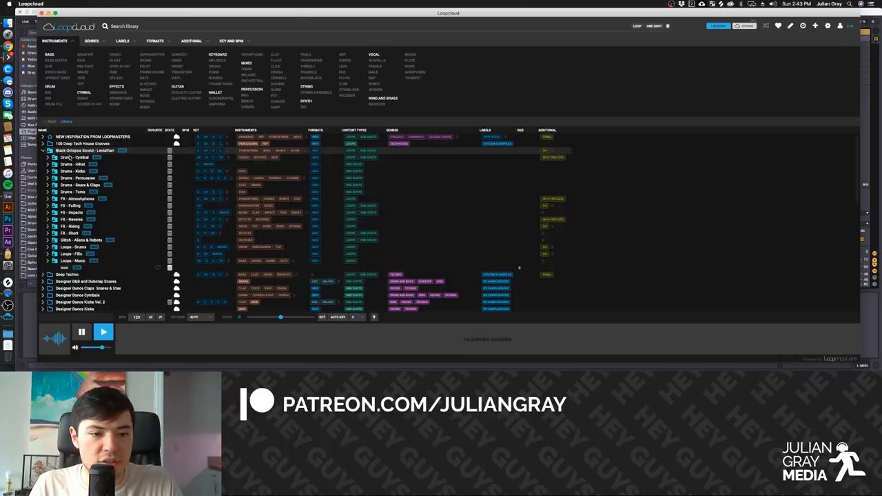
pyautogui.scroll(-3)
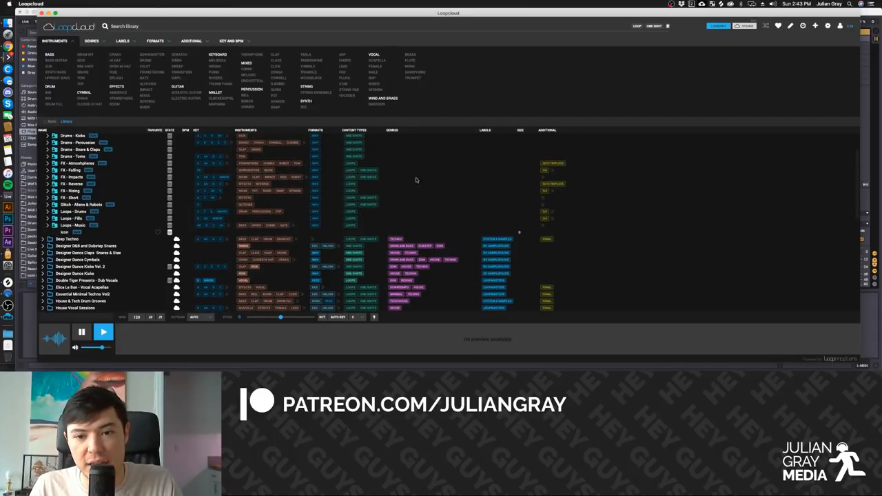
pyautogui.moveTo(496, 182)
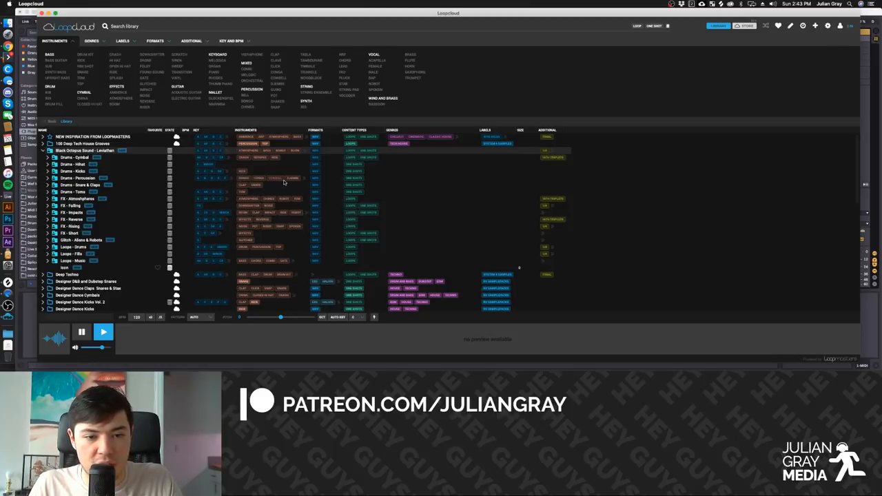
pyautogui.moveTo(291, 182)
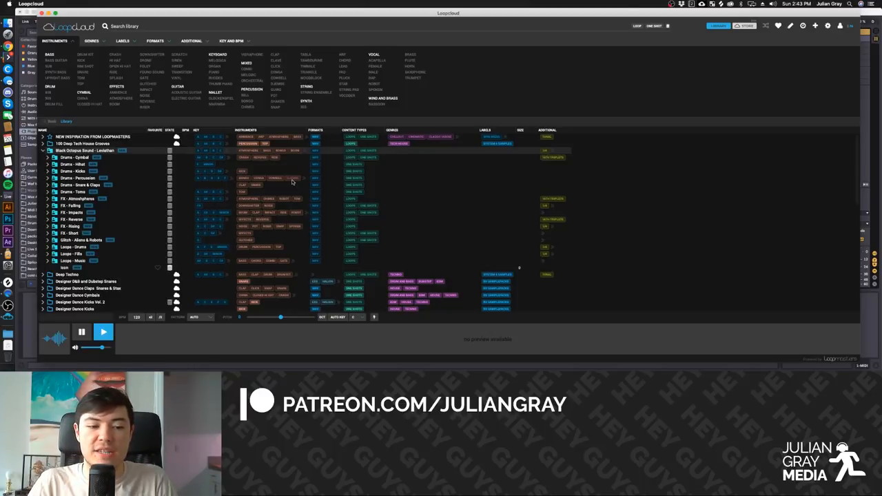
pyautogui.moveTo(334, 275)
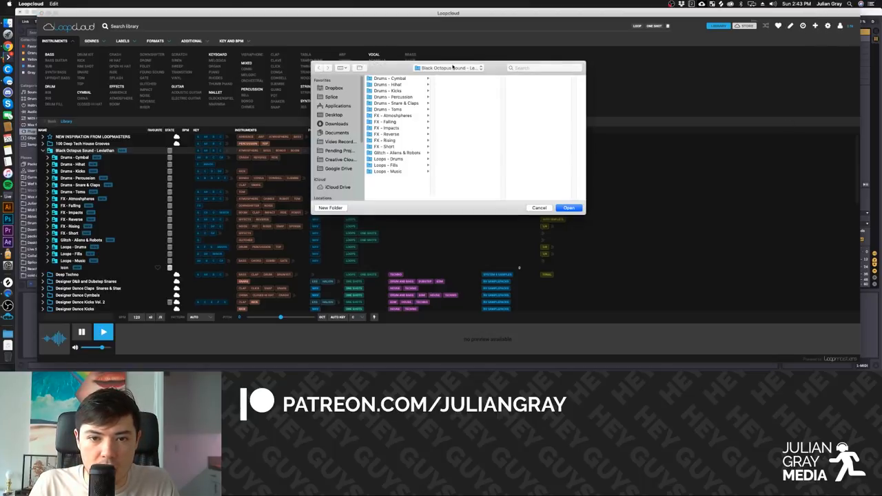
# Add the Leviathan folder from Google Drive, with its 808, Bass and Drums subfolders, to the library
pyautogui.click(452, 67)
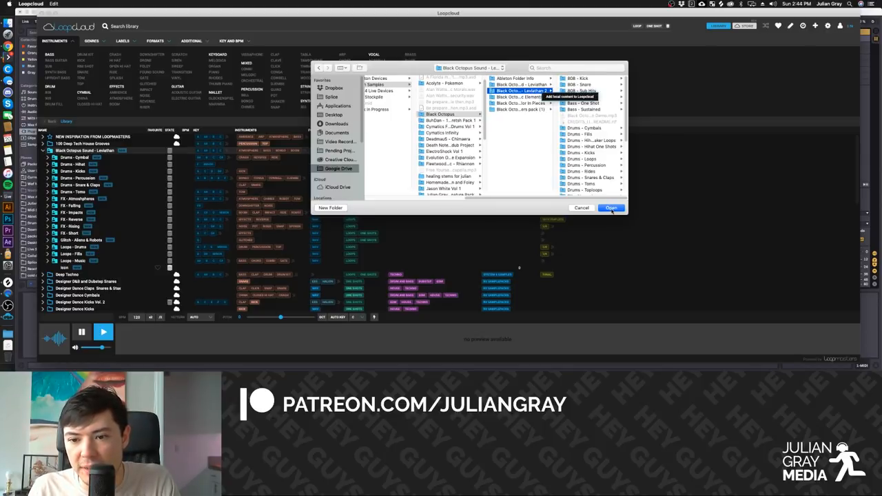
pyautogui.click(611, 208)
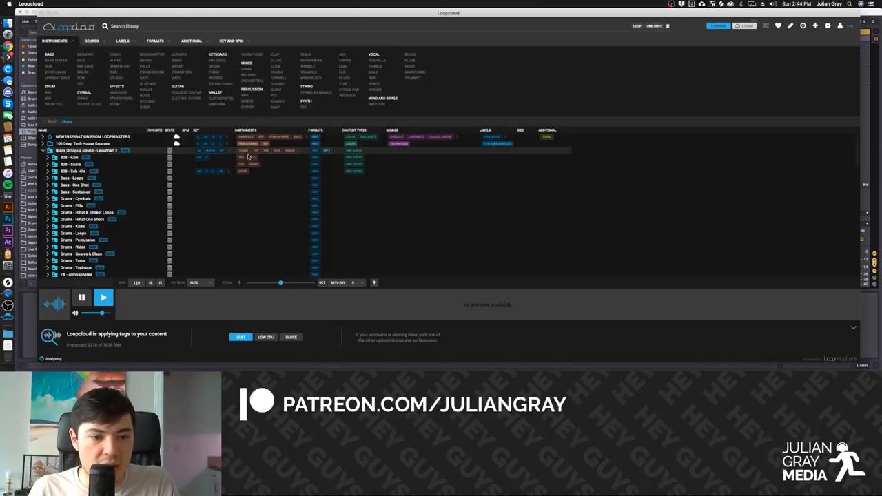
pyautogui.moveTo(137, 315)
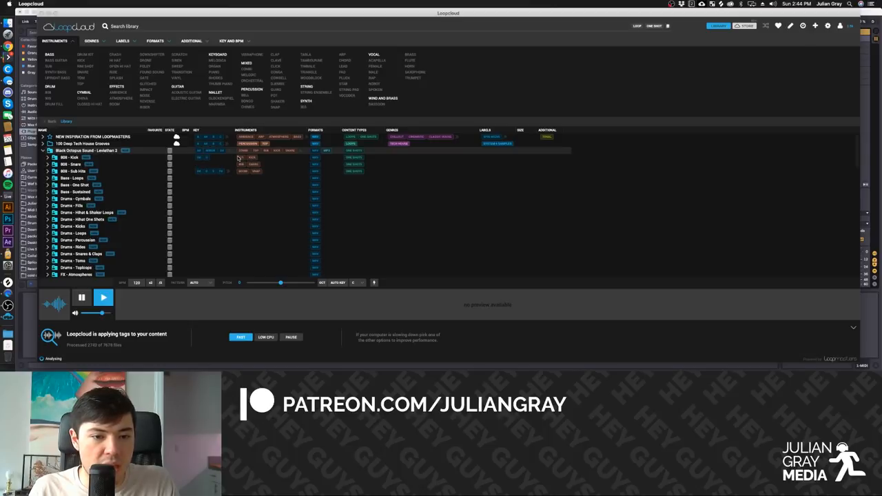
# Expand the newly imported Leviathan pack while Loopcloud applies tags to its folders
pyautogui.click(47, 158)
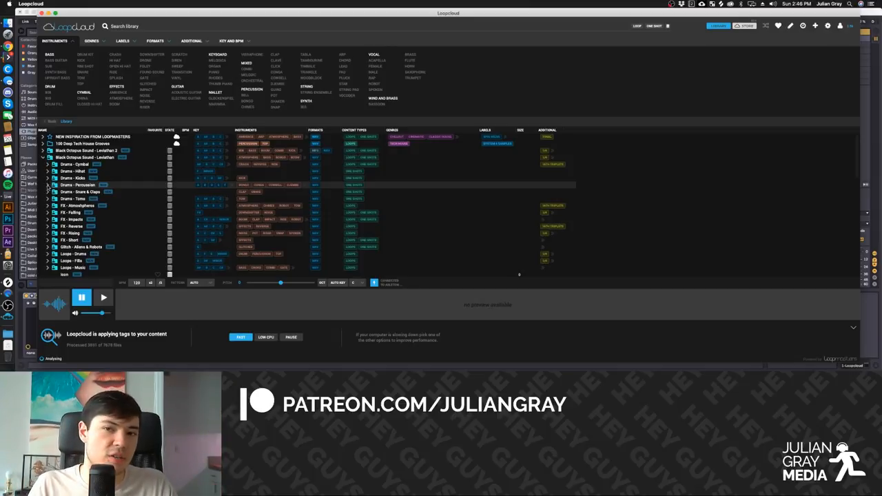
# Expand Drums - Percussion and browse its djembe samples with their detected key tags
pyautogui.click(48, 185)
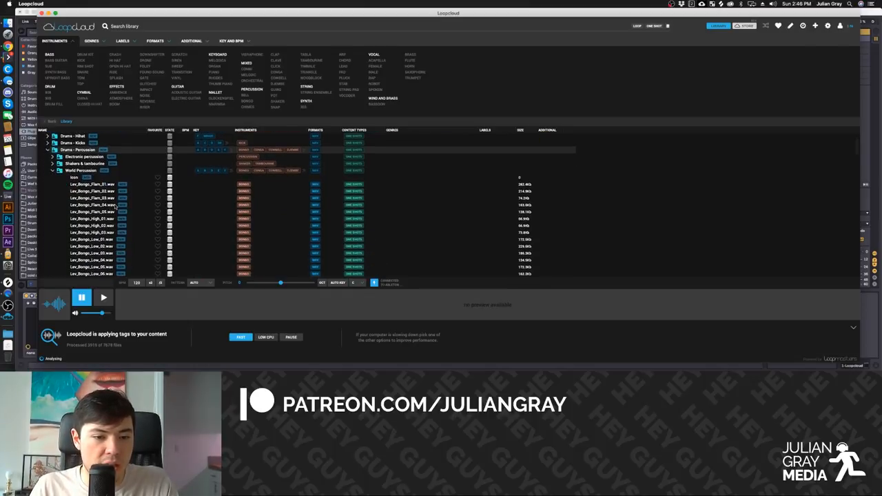
pyautogui.scroll(-3)
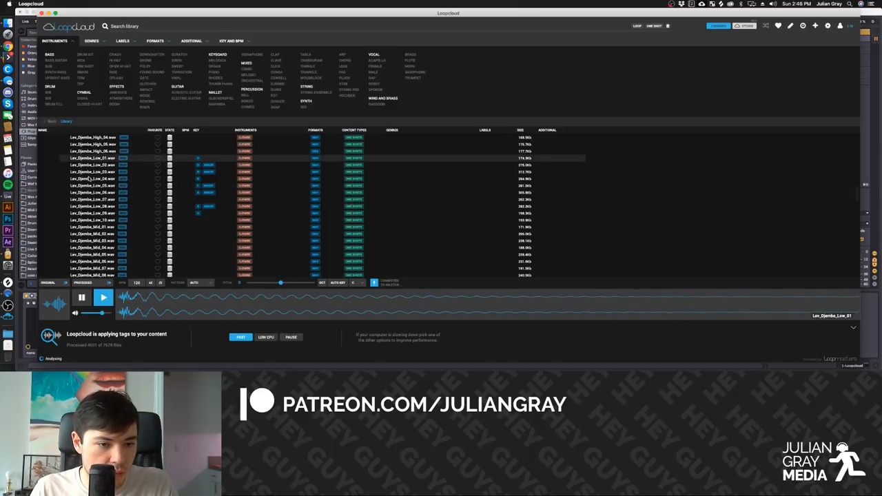
# Load a djembe sample for preview and browse further through the tagged djembe list
pyautogui.click(104, 297)
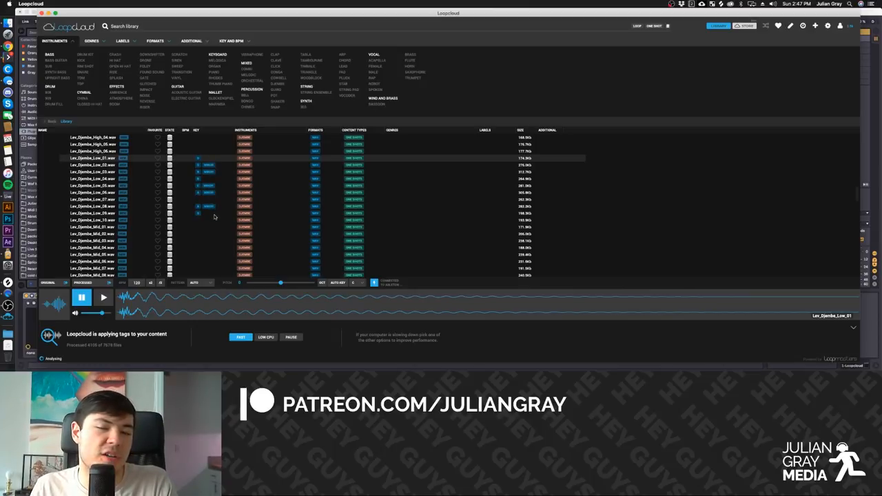
pyautogui.moveTo(220, 204)
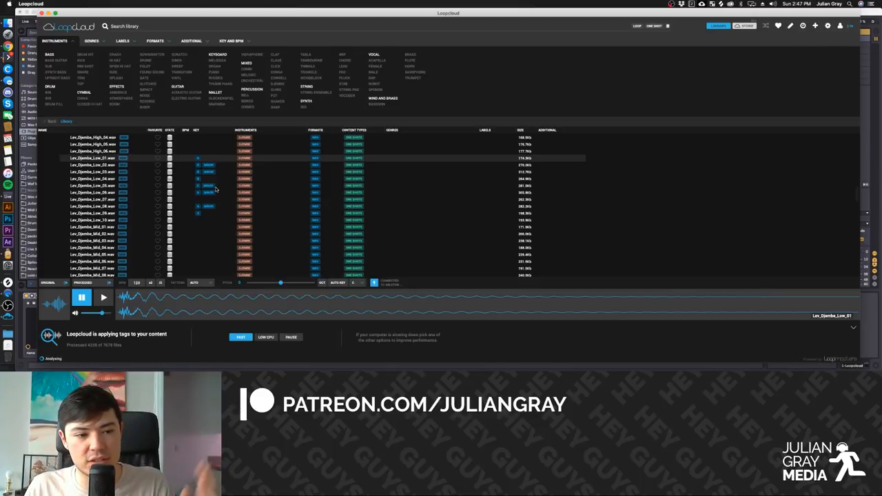
pyautogui.scroll(-3)
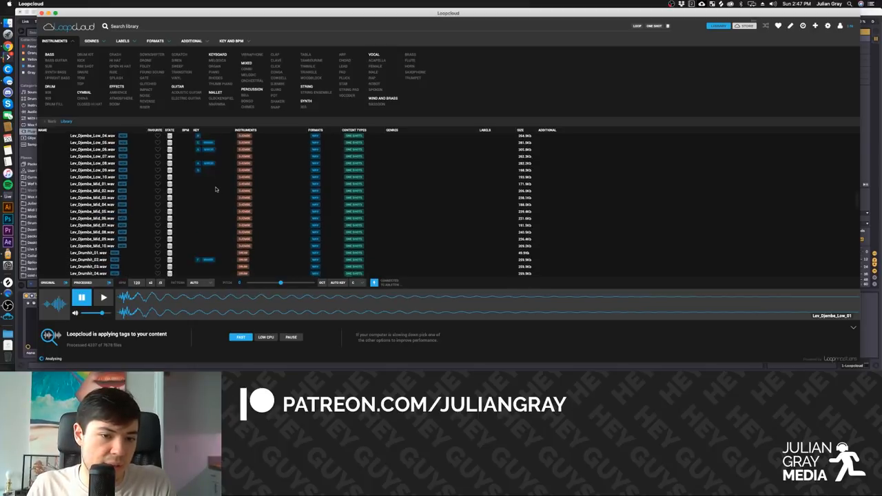
pyautogui.scroll(-3)
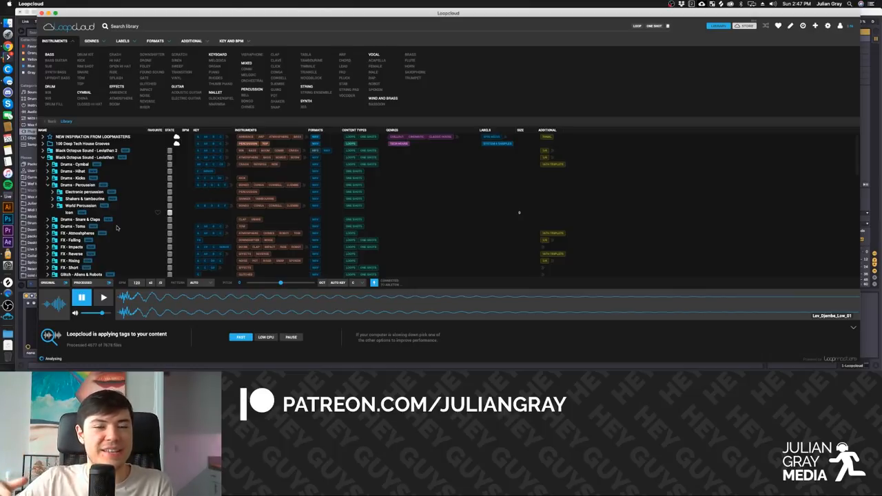
pyautogui.moveTo(201, 198)
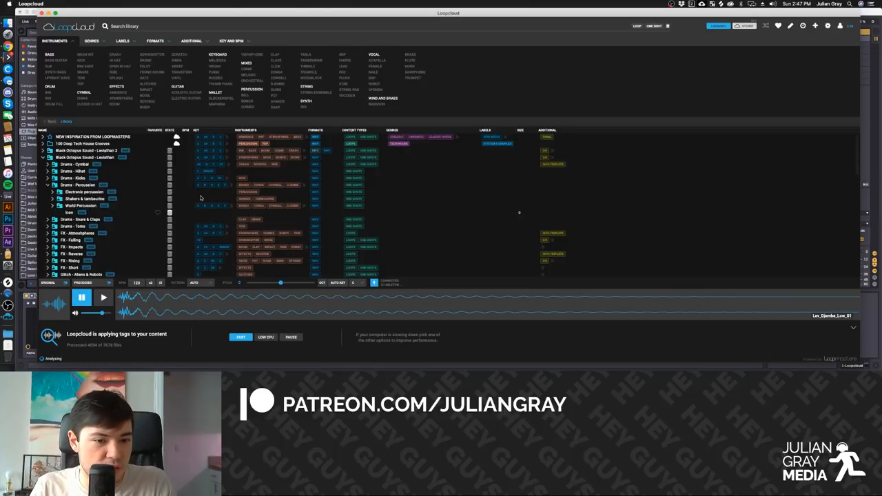
# Browse down to the other imported packs below Leviathan, tagged with genres and labels
pyautogui.scroll(-3)
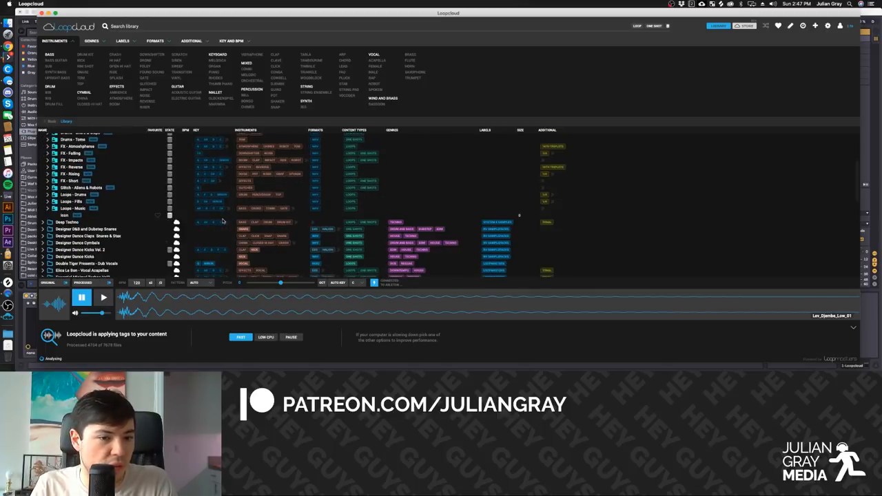
pyautogui.scroll(-3)
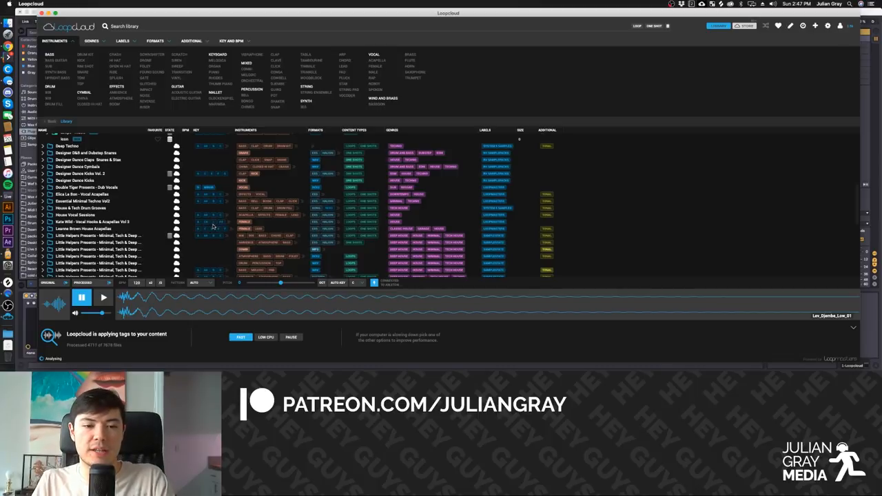
pyautogui.moveTo(212, 239)
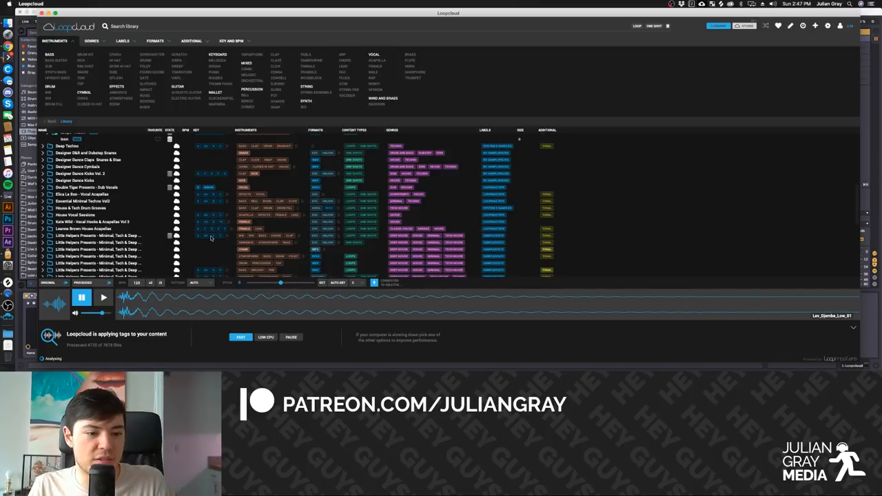
pyautogui.moveTo(177, 242)
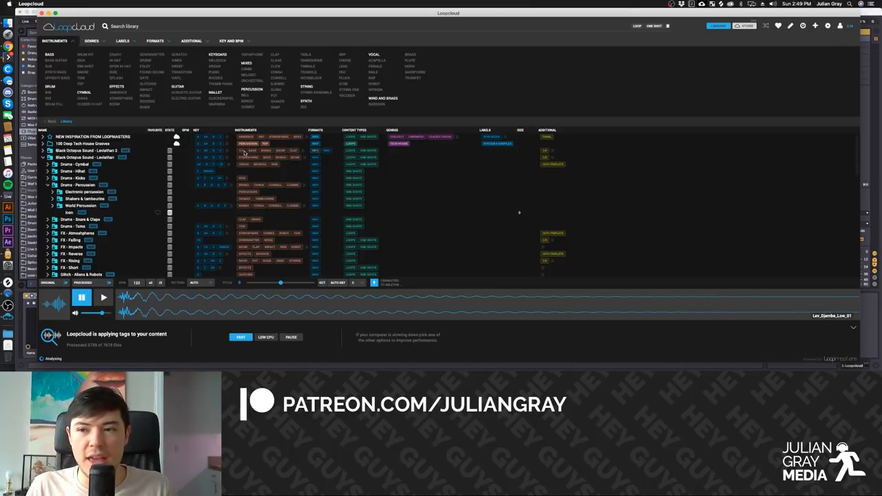
pyautogui.scroll(-3)
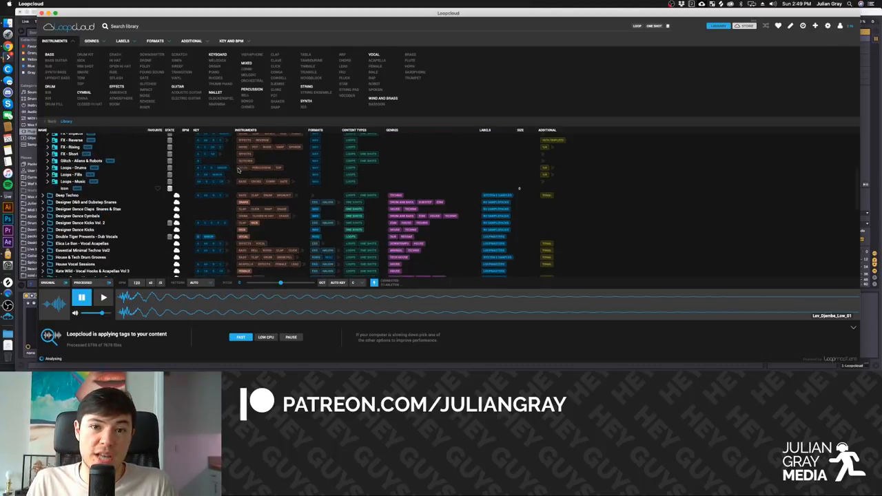